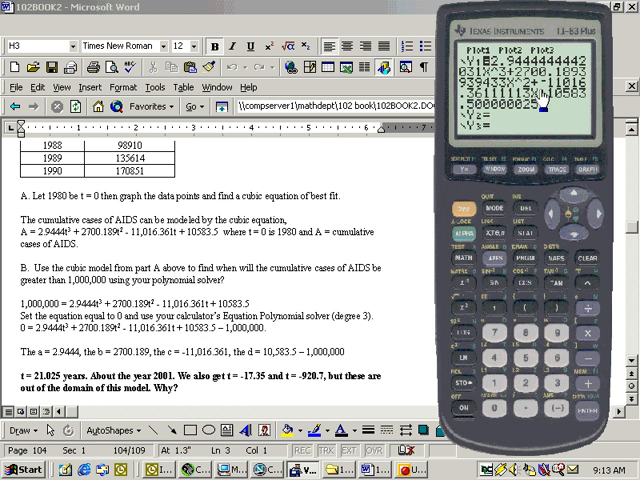
mouse_move(575, 240)
text(-)
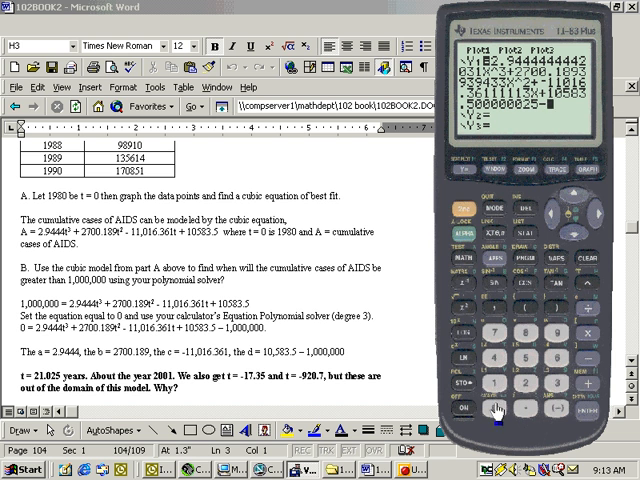
mouse_move(457, 191)
text(1000)
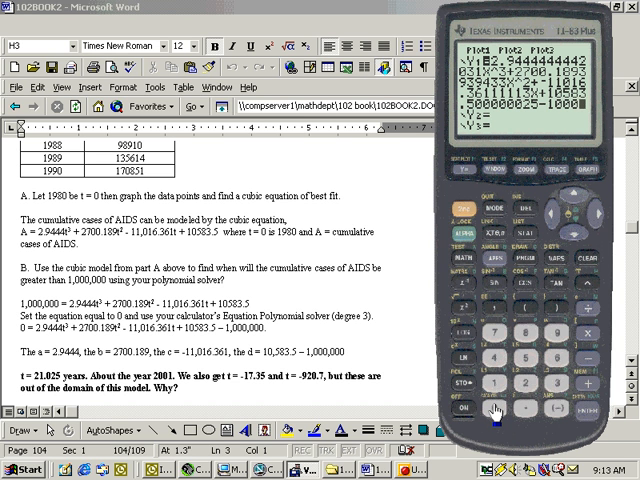
Step: Finish appending -1000000 to the end of the Y1 cubic
click(496, 408)
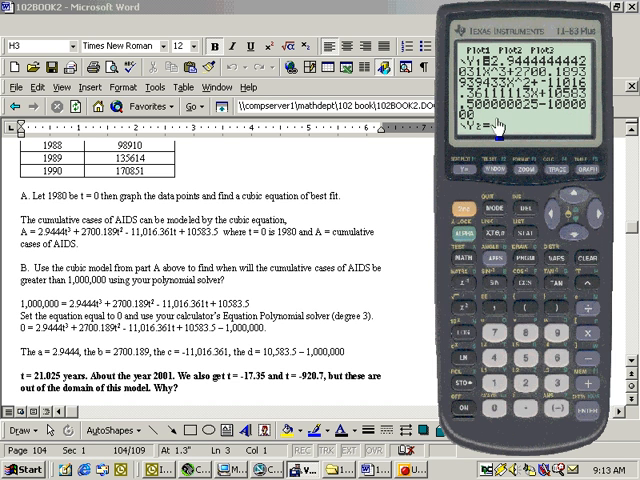
mouse_move(543, 118)
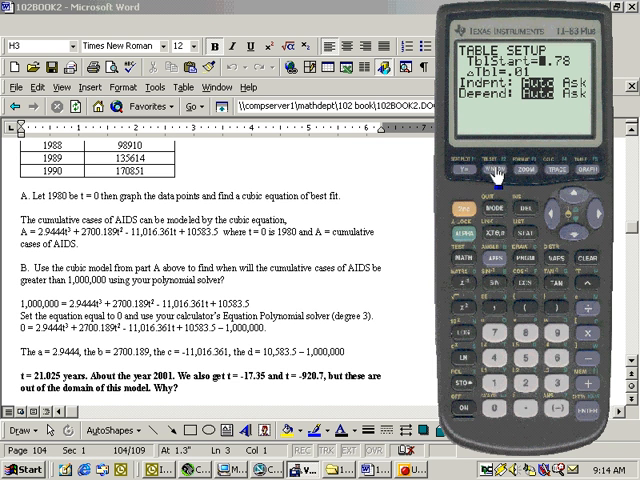
mouse_move(508, 393)
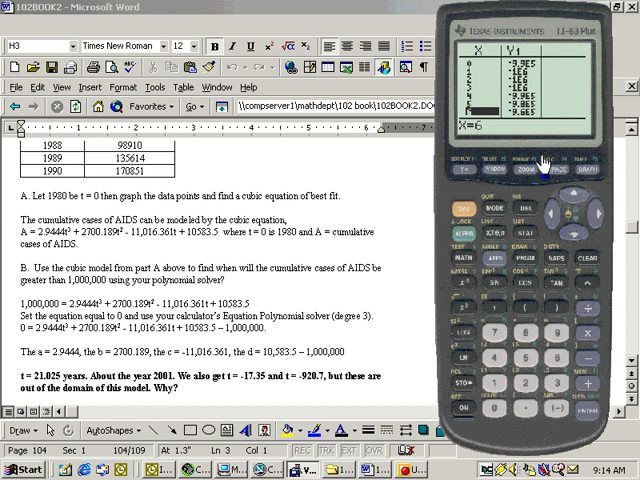
mouse_move(548, 157)
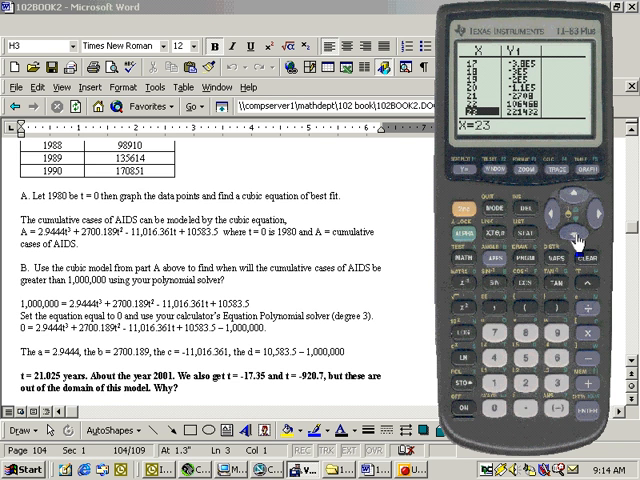
mouse_move(470, 113)
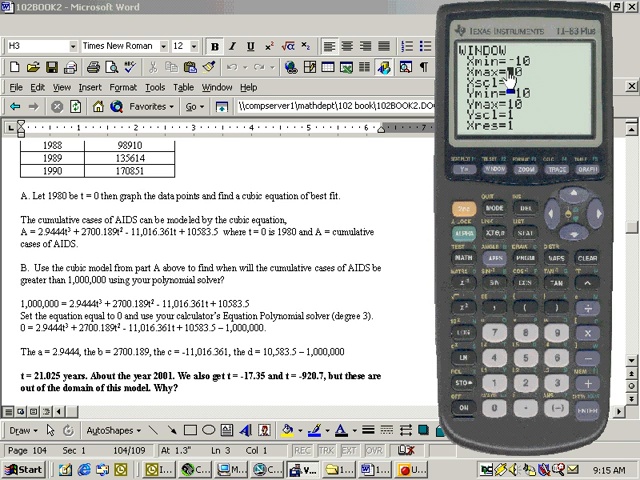
mouse_move(538, 405)
text(3)
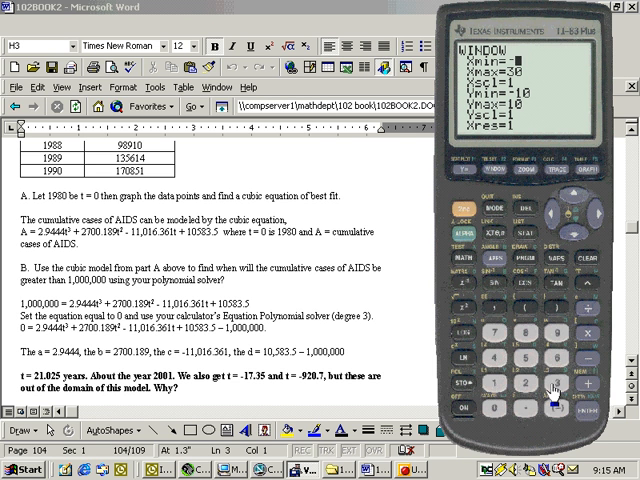
Step: Enter a negative Xmin alongside Xmax 30 and graph the shifted cubic
click(552, 397)
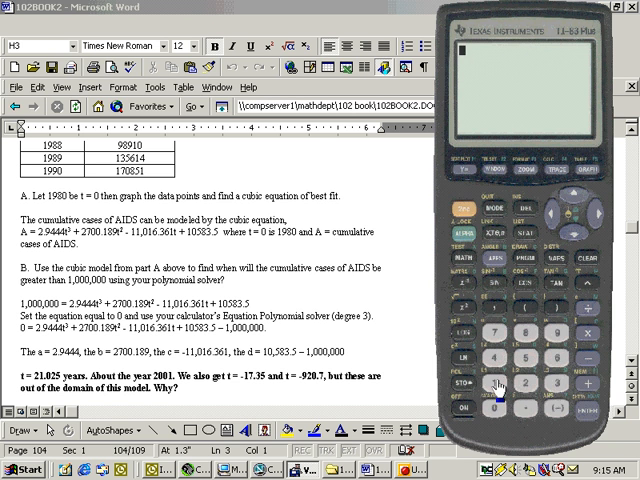
click(497, 180)
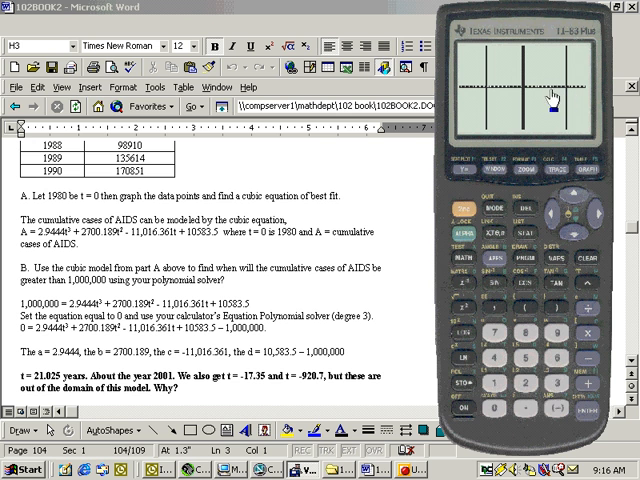
mouse_move(228, 395)
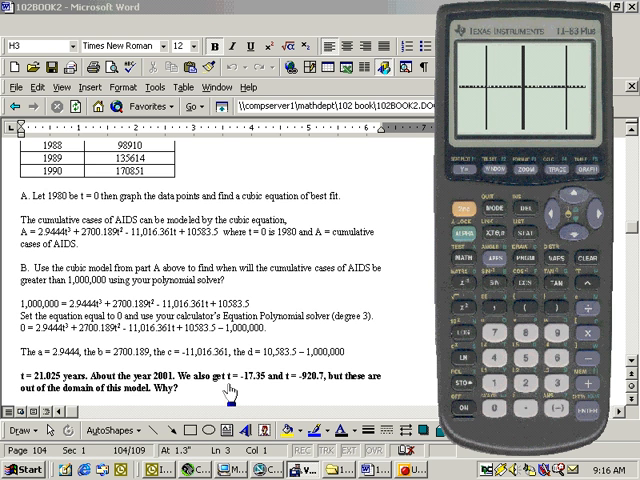
mouse_move(50, 390)
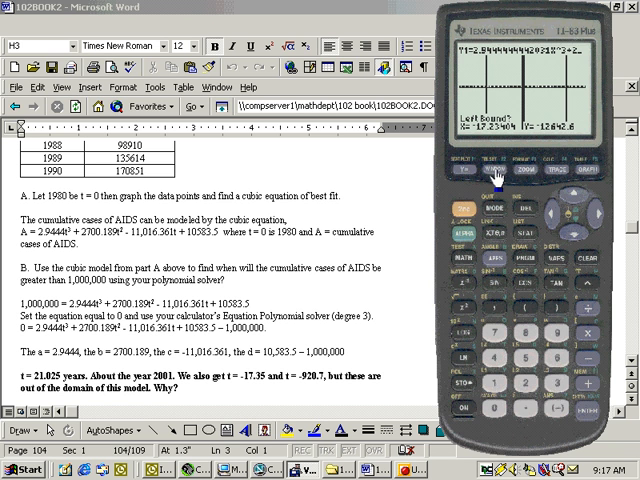
Step: Mark the left bound for the zero near x = -17
click(498, 178)
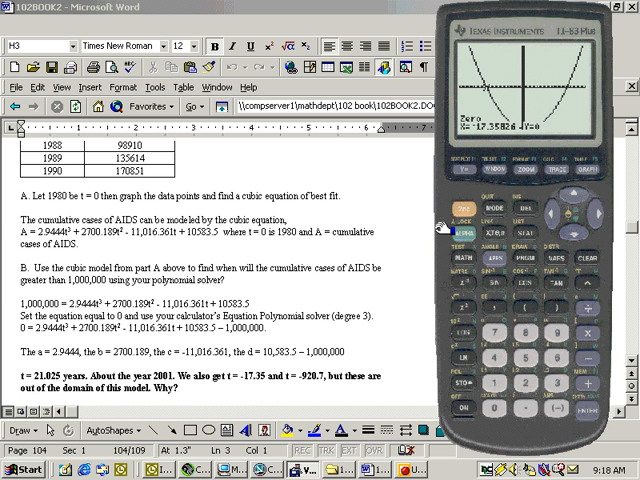
mouse_move(570, 95)
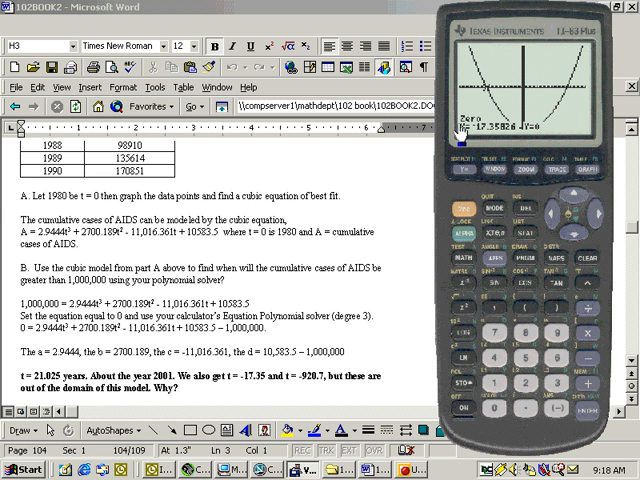
mouse_move(315, 390)
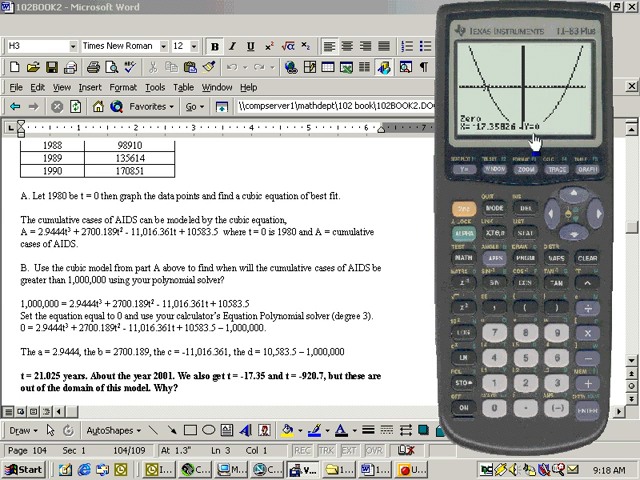
mouse_move(500, 170)
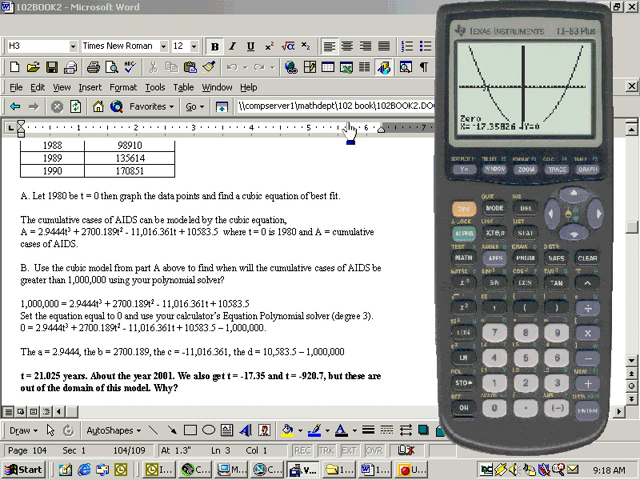
mouse_move(495, 232)
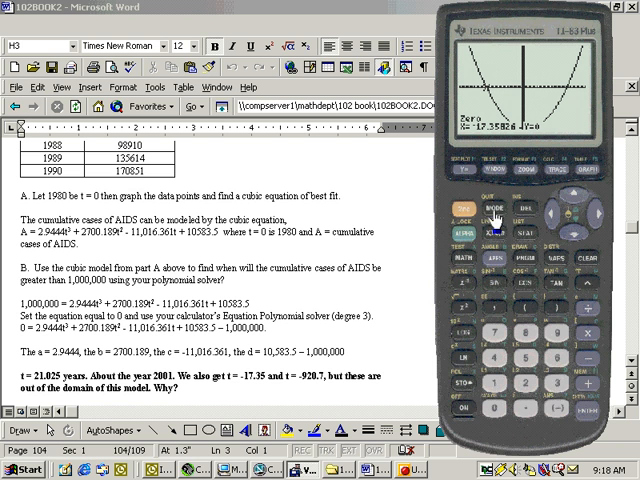
mouse_move(527, 270)
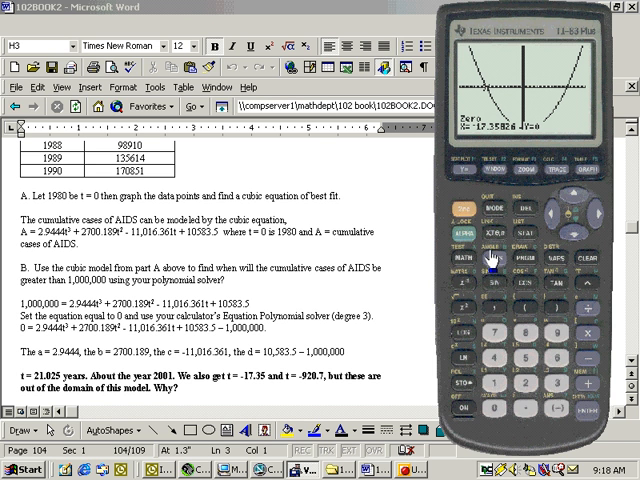
mouse_move(492, 263)
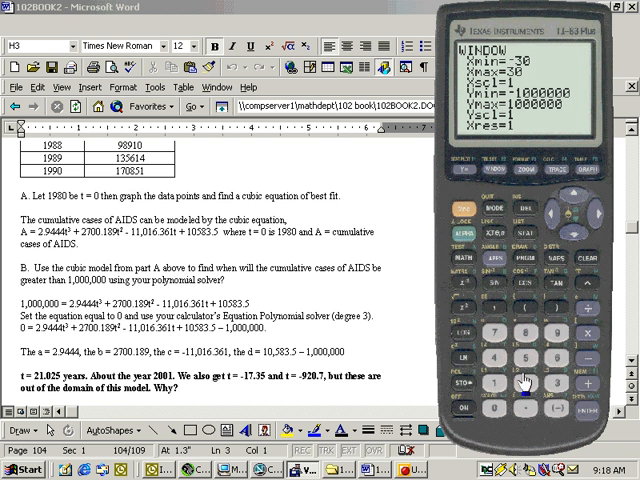
mouse_move(565, 405)
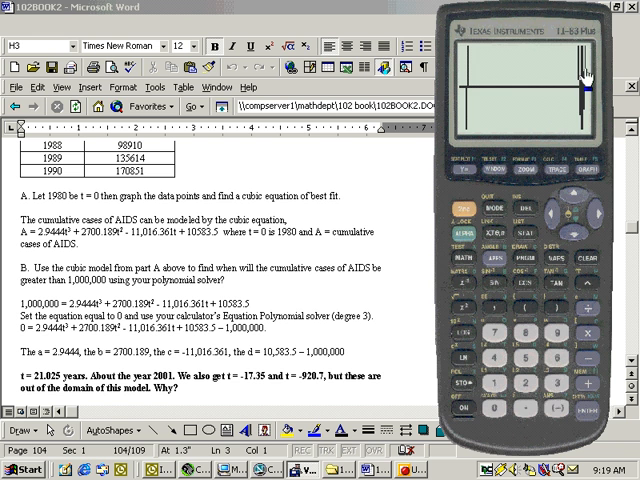
mouse_move(586, 74)
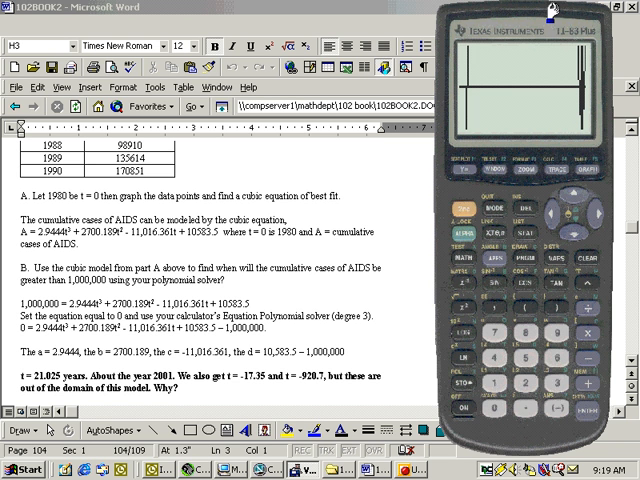
mouse_move(470, 138)
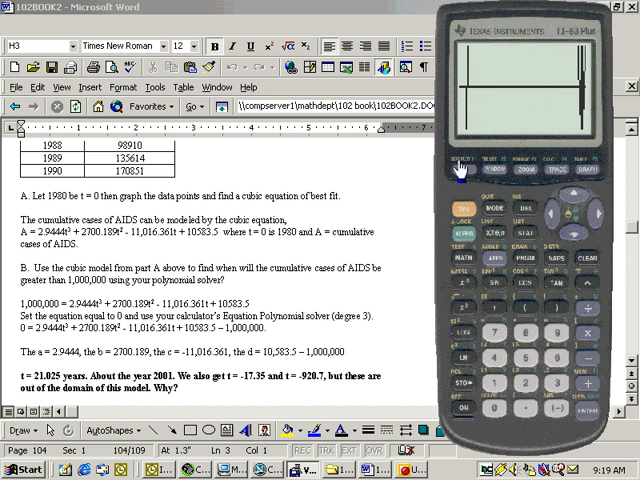
mouse_move(375, 328)
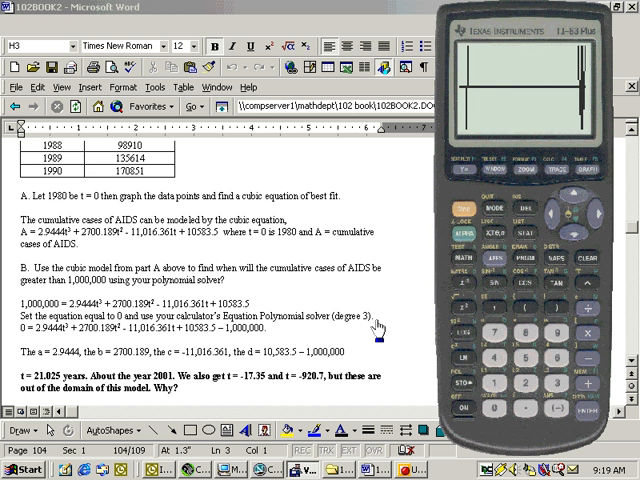
mouse_move(416, 82)
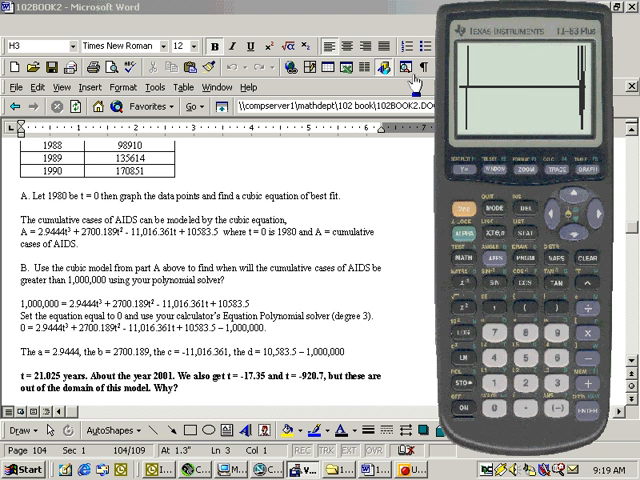